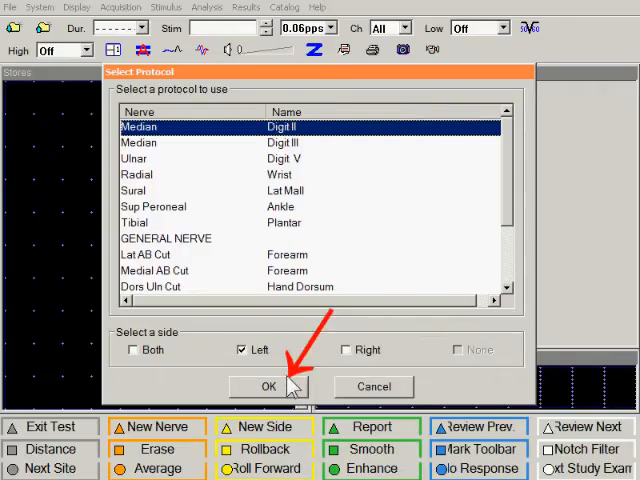
Confirm the left Median – Digit II sensory protocol so the study opens with 13 cm wrist distance.
left_click(268, 388)
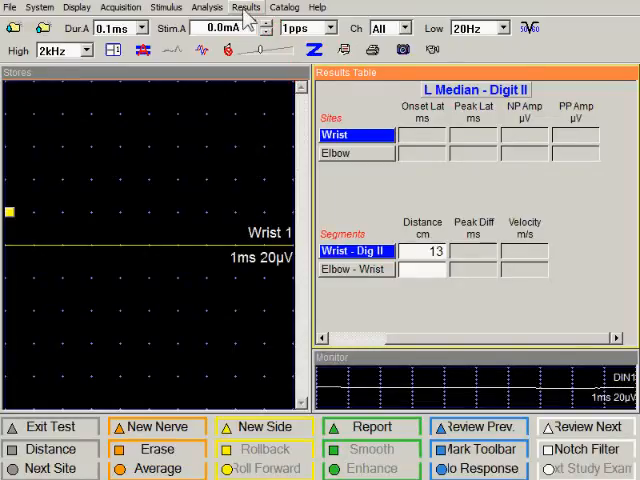
In Results > Table Options, switch the row 9 take-off velocity measurement to Off.
left_click(244, 8)
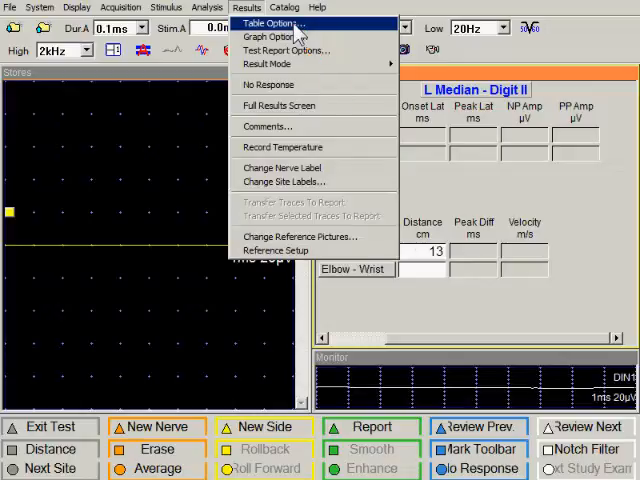
left_click(272, 24)
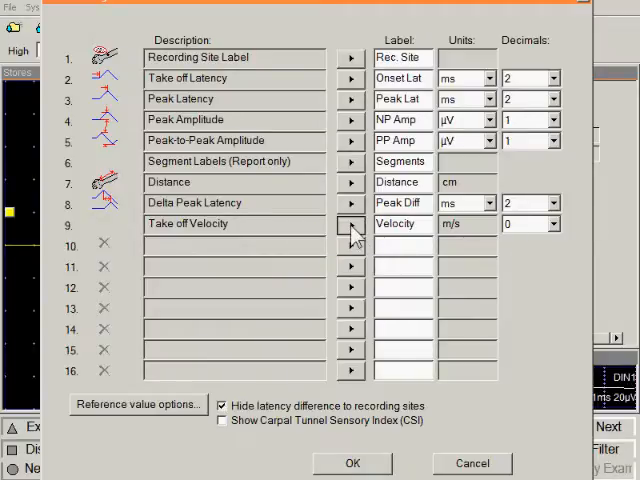
left_click(350, 224)
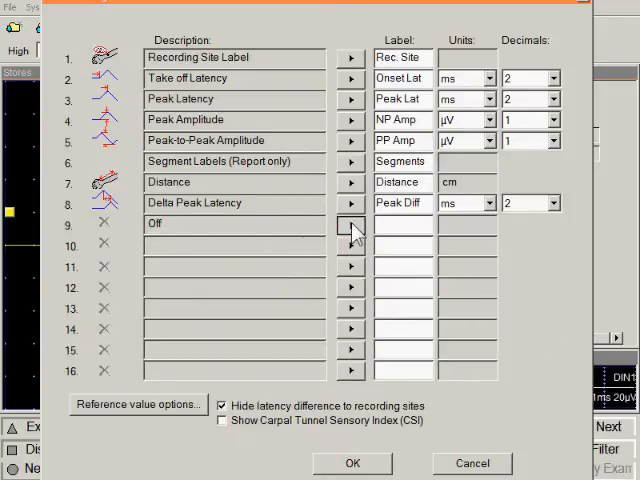
Set row 9 back to Take off Velocity, labelled Velocity, in m/s with 0 decimals.
left_click(350, 224)
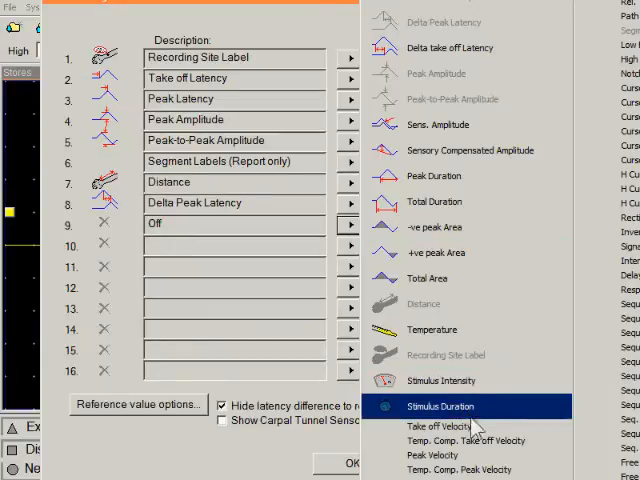
left_click(438, 428)
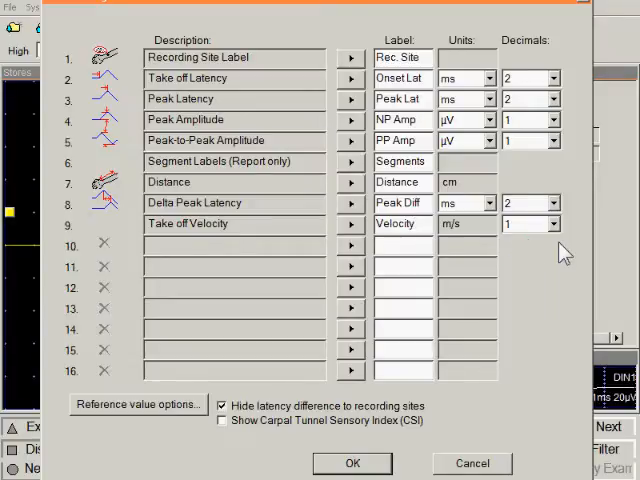
left_click(404, 224)
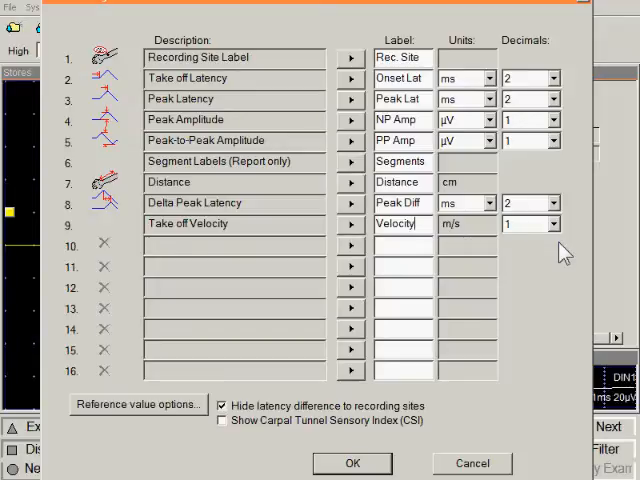
mouse_move(556, 234)
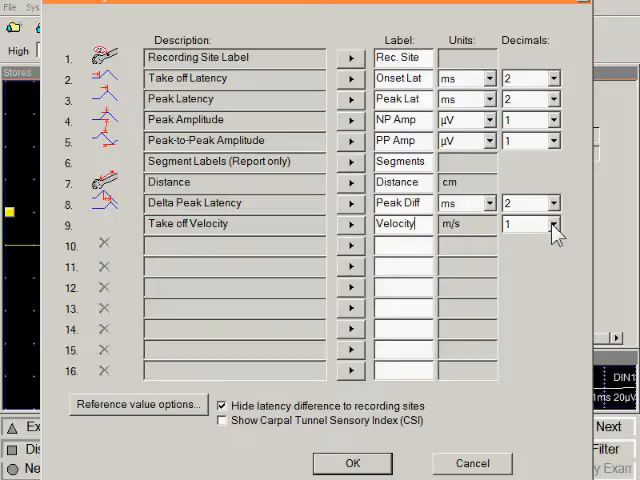
left_click(552, 224)
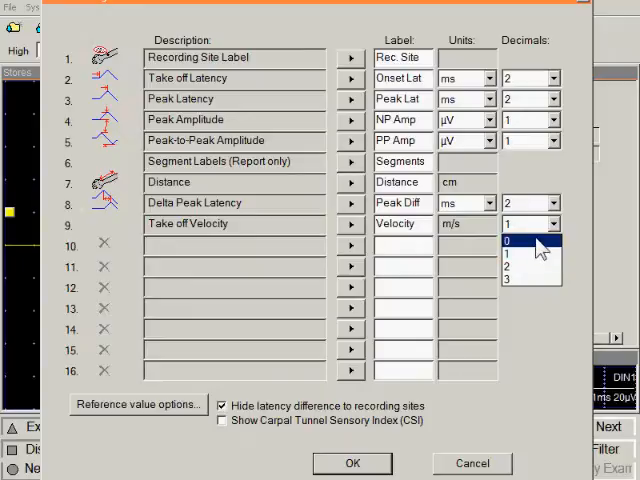
left_click(508, 240)
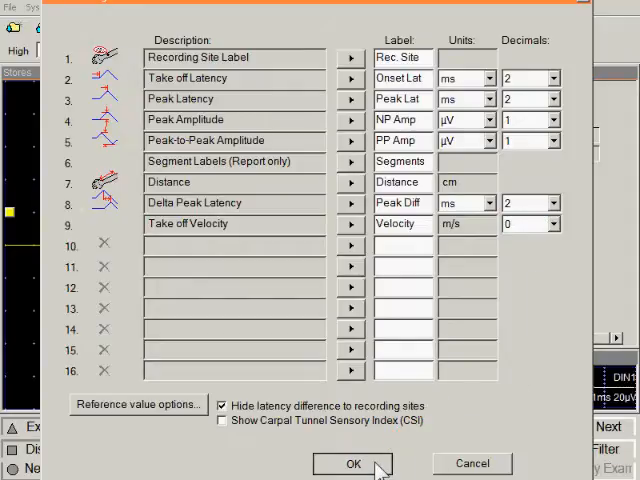
Apply the table options so a Velocity column appears, then review and close Test Report Options.
left_click(352, 464)
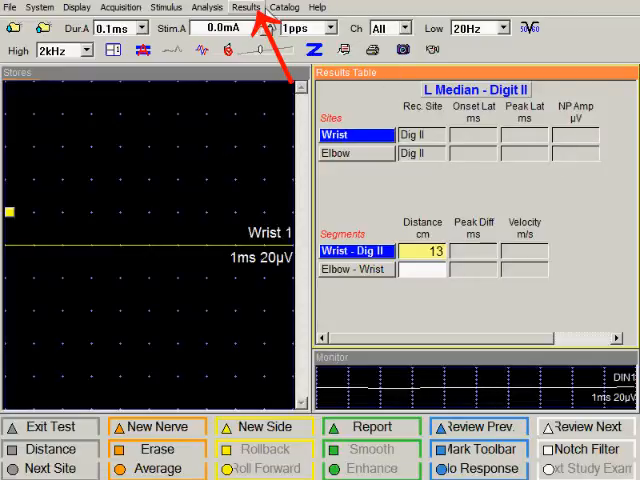
left_click(246, 8)
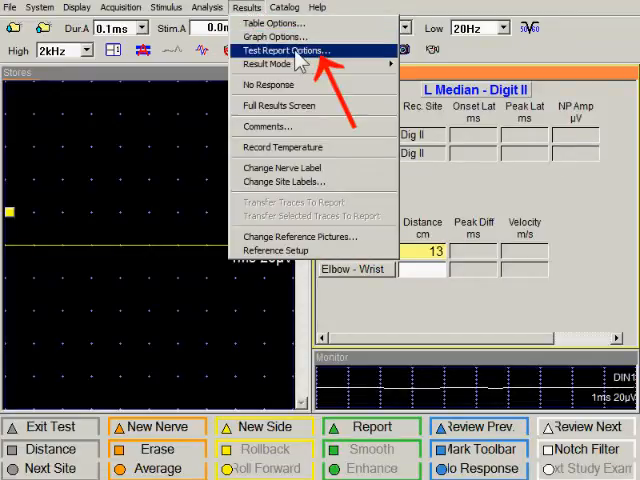
left_click(284, 50)
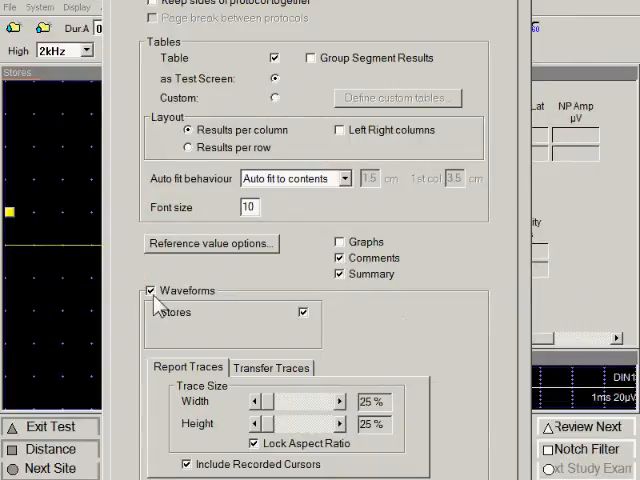
left_click(150, 290)
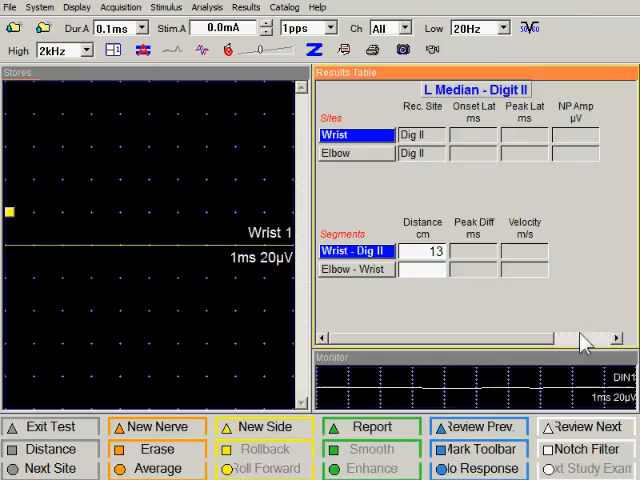
Leave the Median Digit II study and pick the Median APB protocol from the new study's list.
left_click(40, 8)
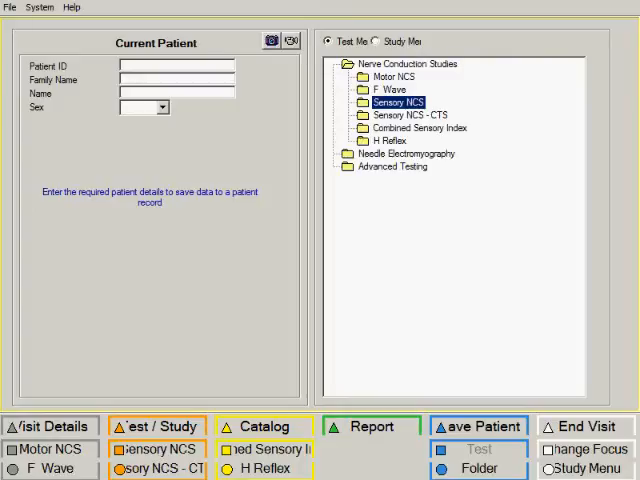
mouse_move(404, 90)
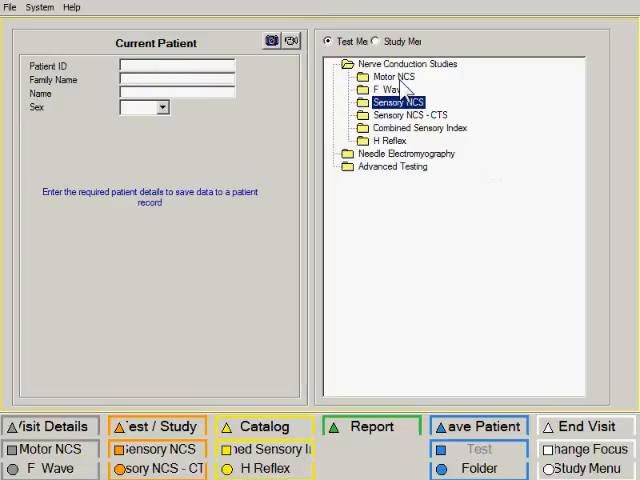
left_click(156, 426)
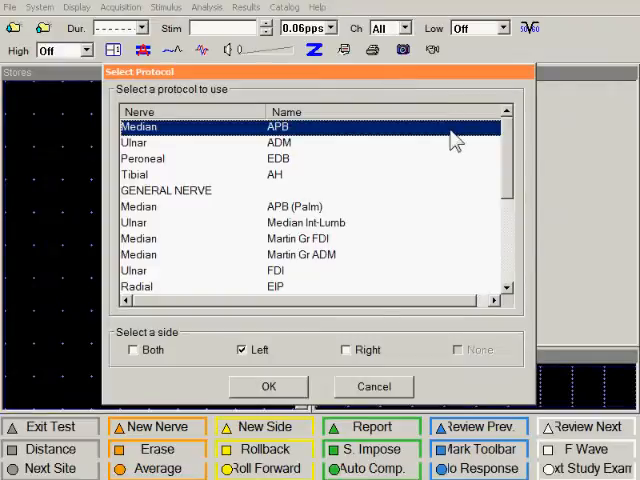
mouse_move(308, 256)
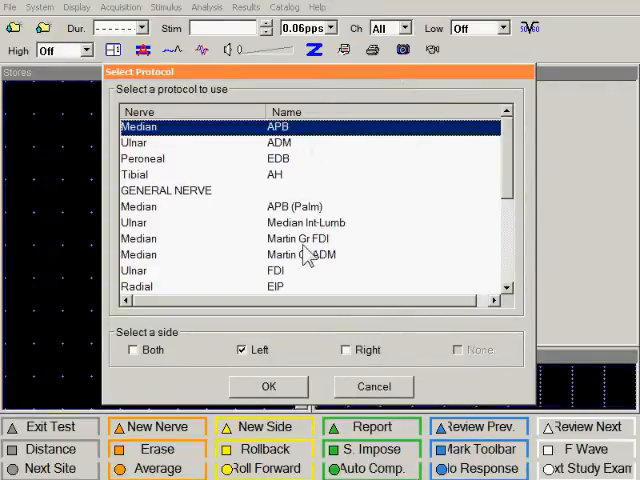
Open the left Median APB motor study and set the stimulus duration to 0.1 ms.
left_click(268, 386)
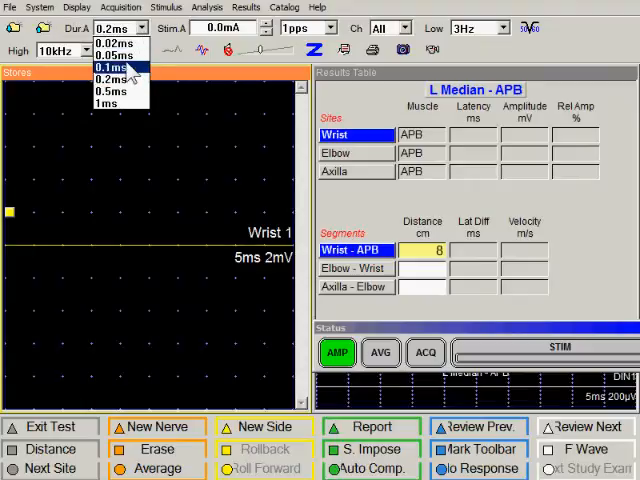
left_click(110, 68)
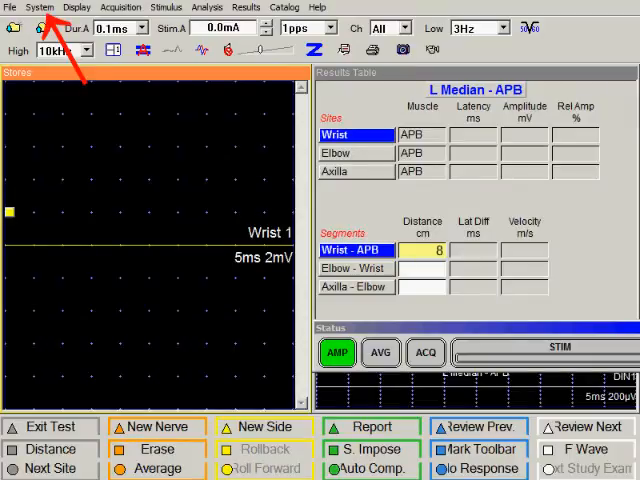
Bring up the System menu to save the Median APB amplifier and stimulus settings as defaults.
left_click(40, 8)
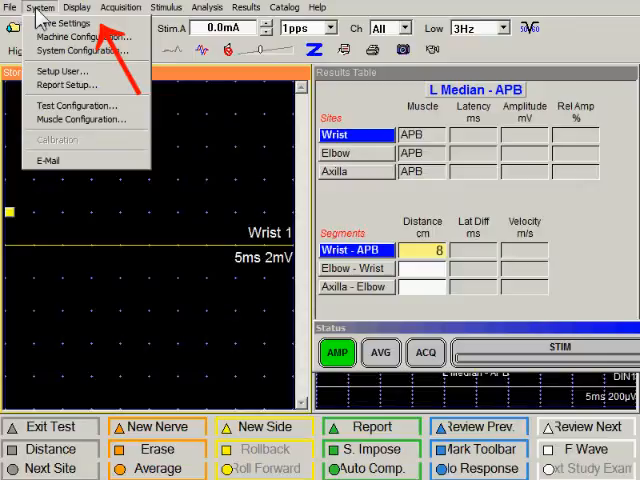
mouse_move(62, 24)
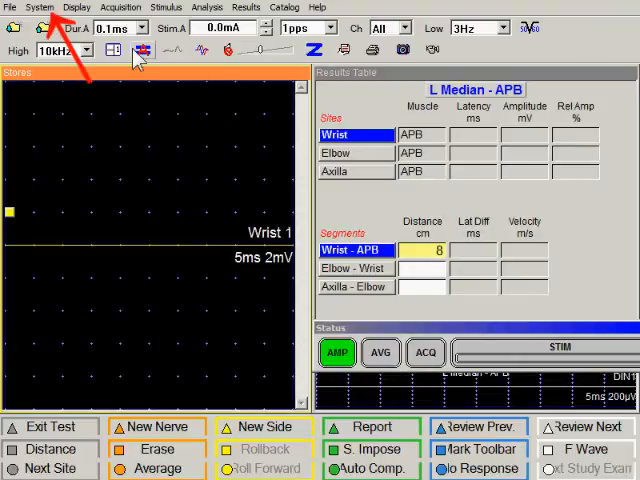
From System > Test Configuration, select Motor NCS Median APB and start Edit Protocol.
left_click(40, 8)
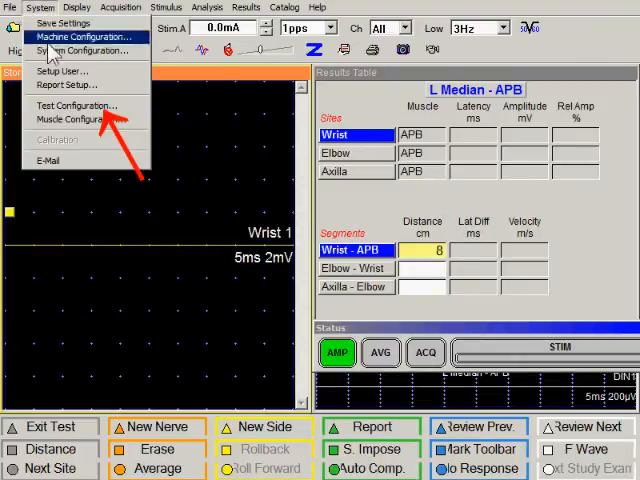
left_click(76, 104)
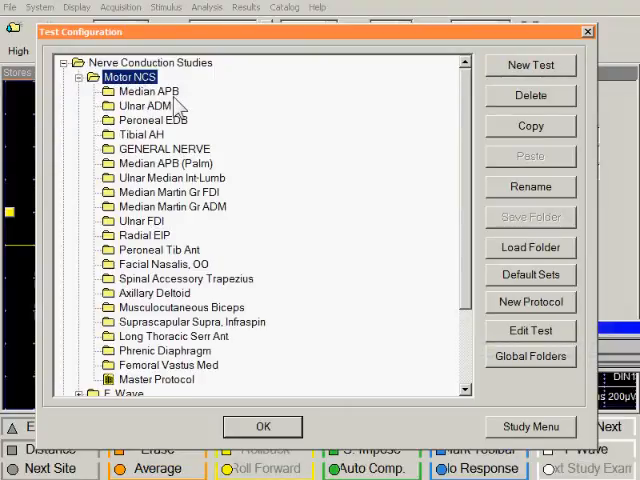
left_click(148, 92)
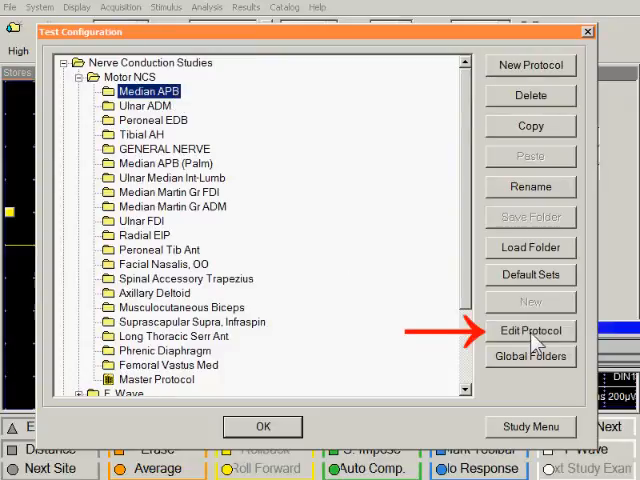
left_click(532, 330)
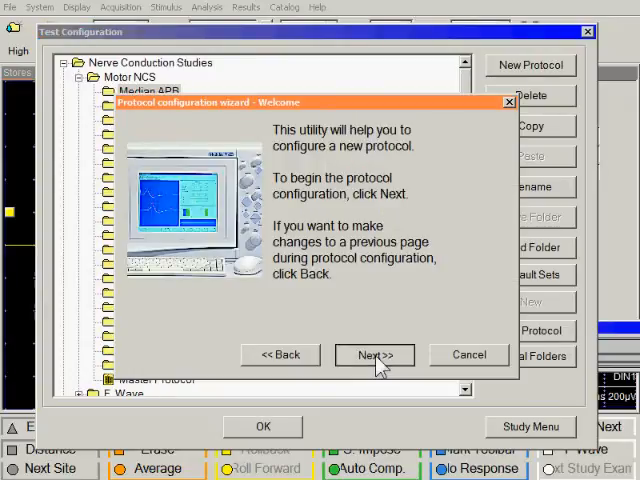
Advance to the Protocol Table, set the G1 APB default distance to 7 cm, and finish the wizard.
left_click(374, 356)
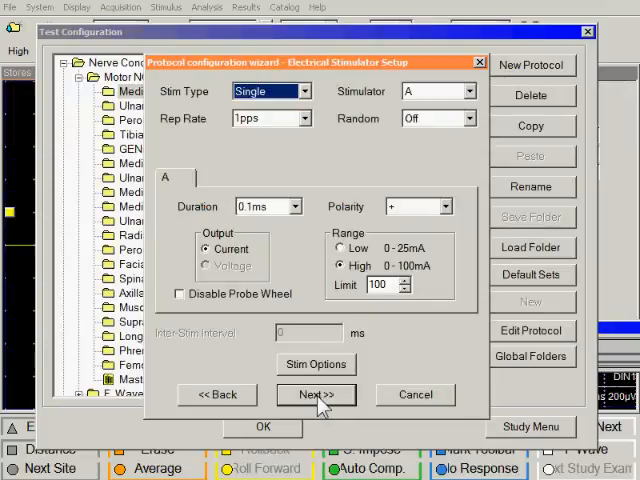
left_click(316, 394)
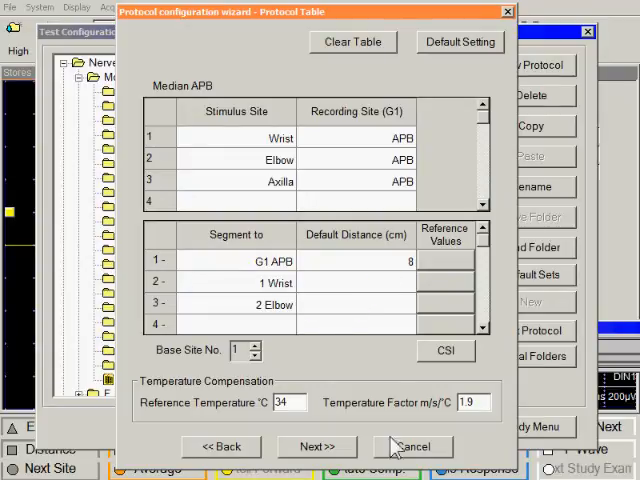
double_click(404, 260)
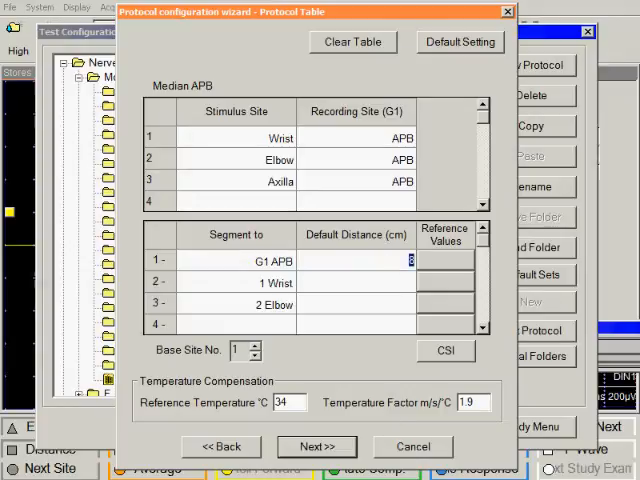
type("7")
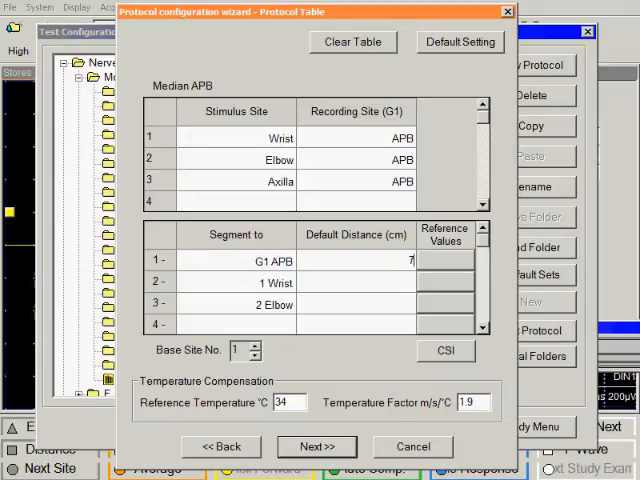
left_click(316, 446)
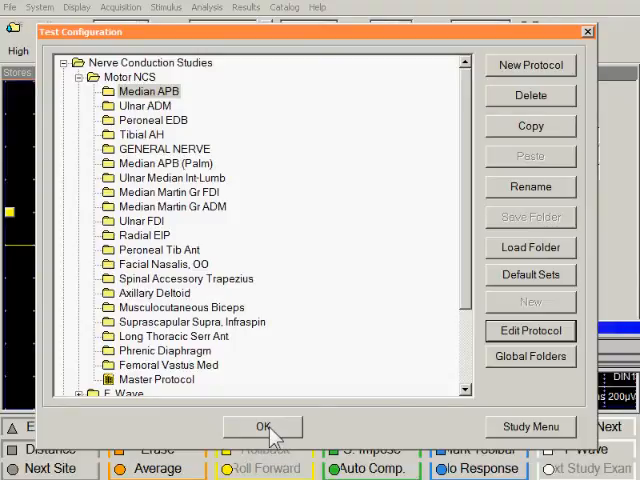
OK the Test Configuration dialog to return to the left Median APB study.
left_click(264, 428)
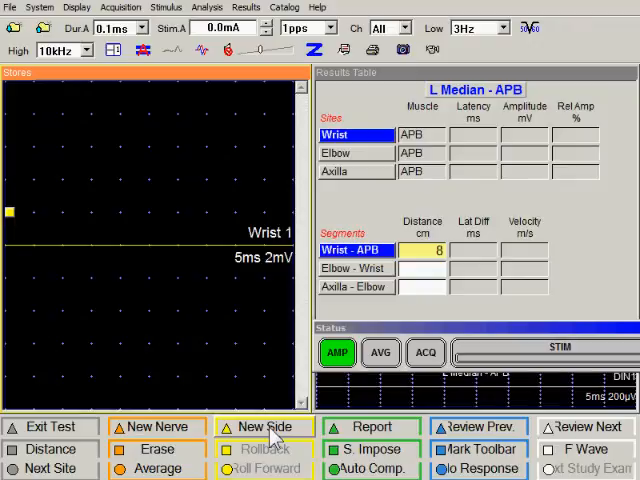
mouse_move(50, 428)
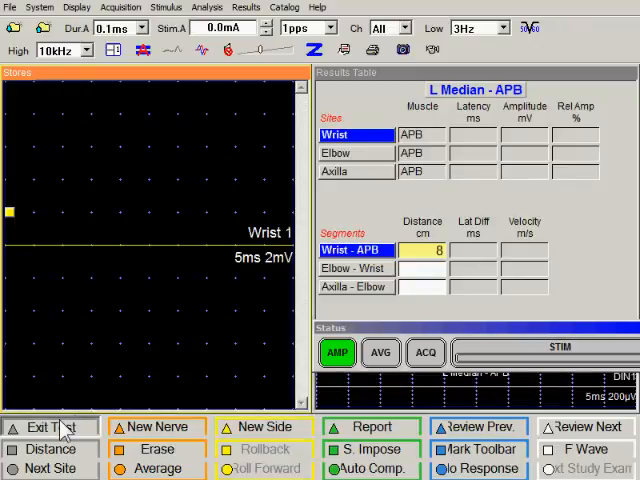